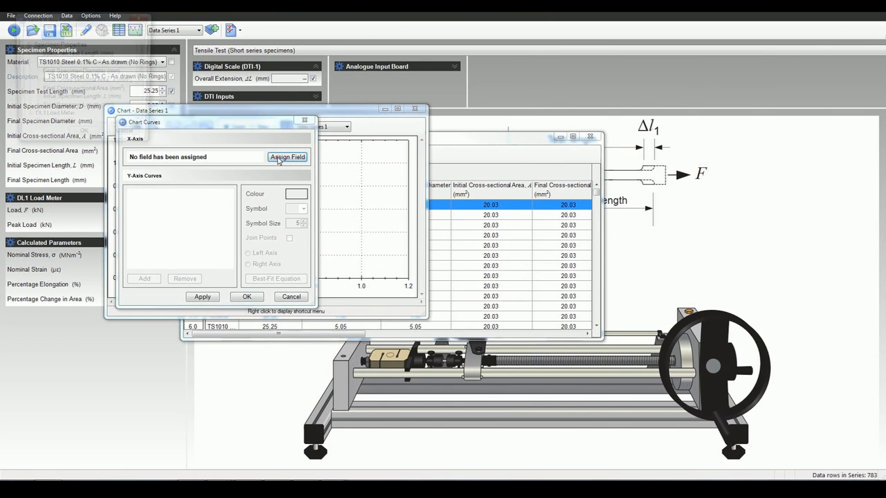
Step: Chart Load, F (kN) against Overall Extension, ΔL (mm) as a curve
left_click(287, 156)
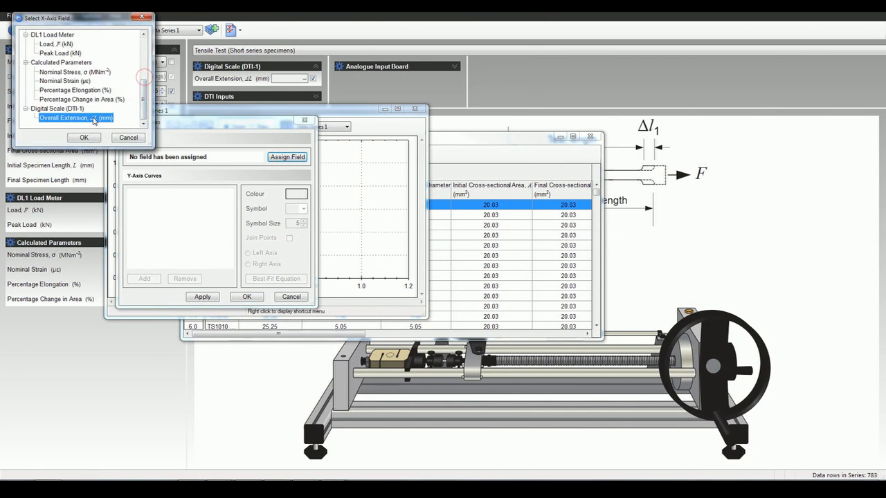
left_click(144, 279)
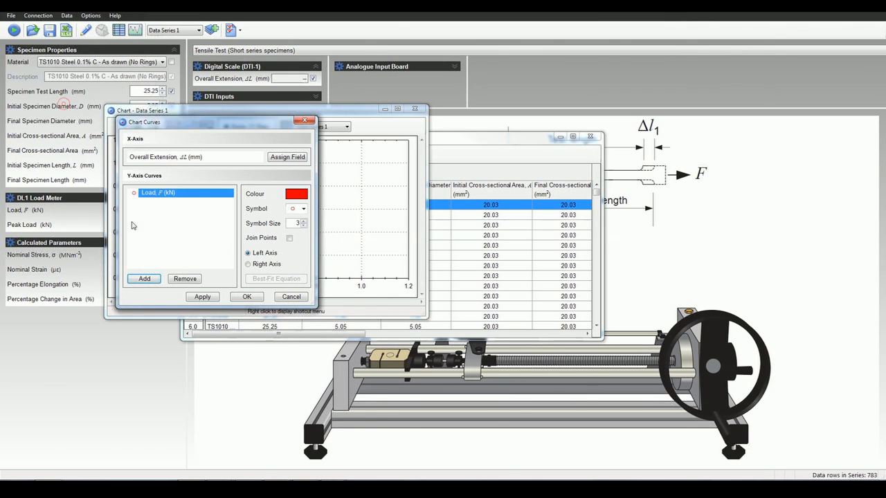
left_click(247, 297)
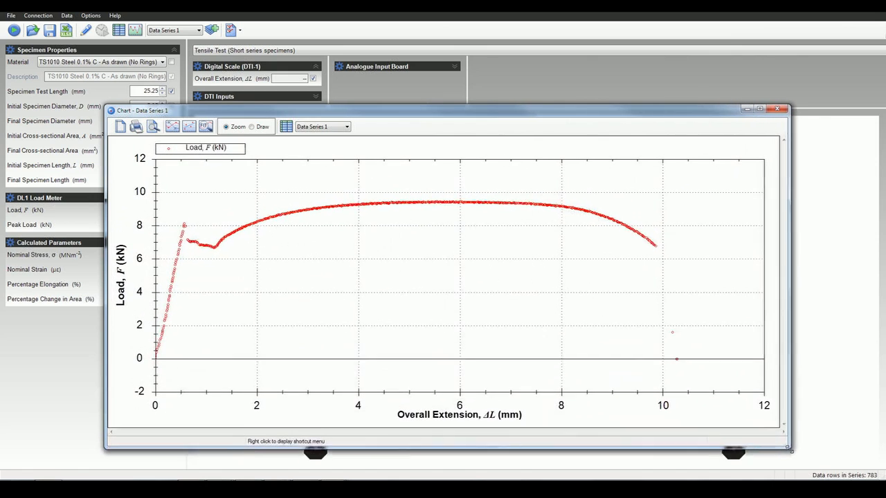
mouse_move(515, 362)
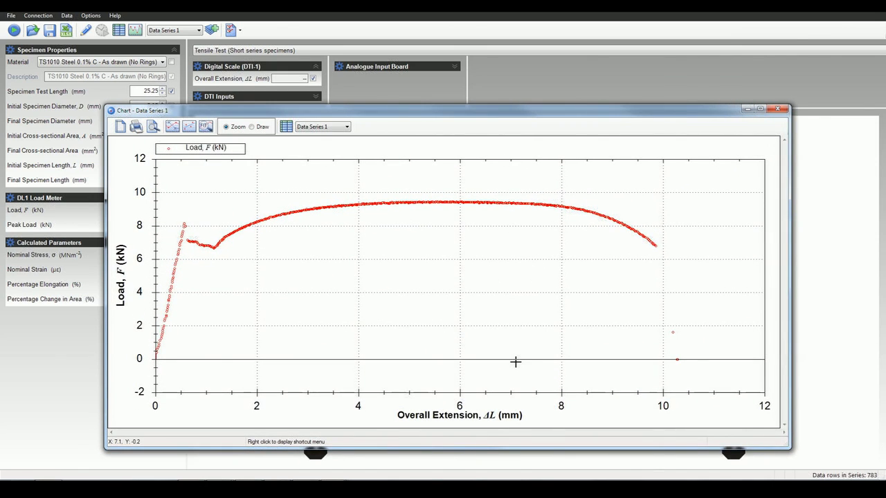